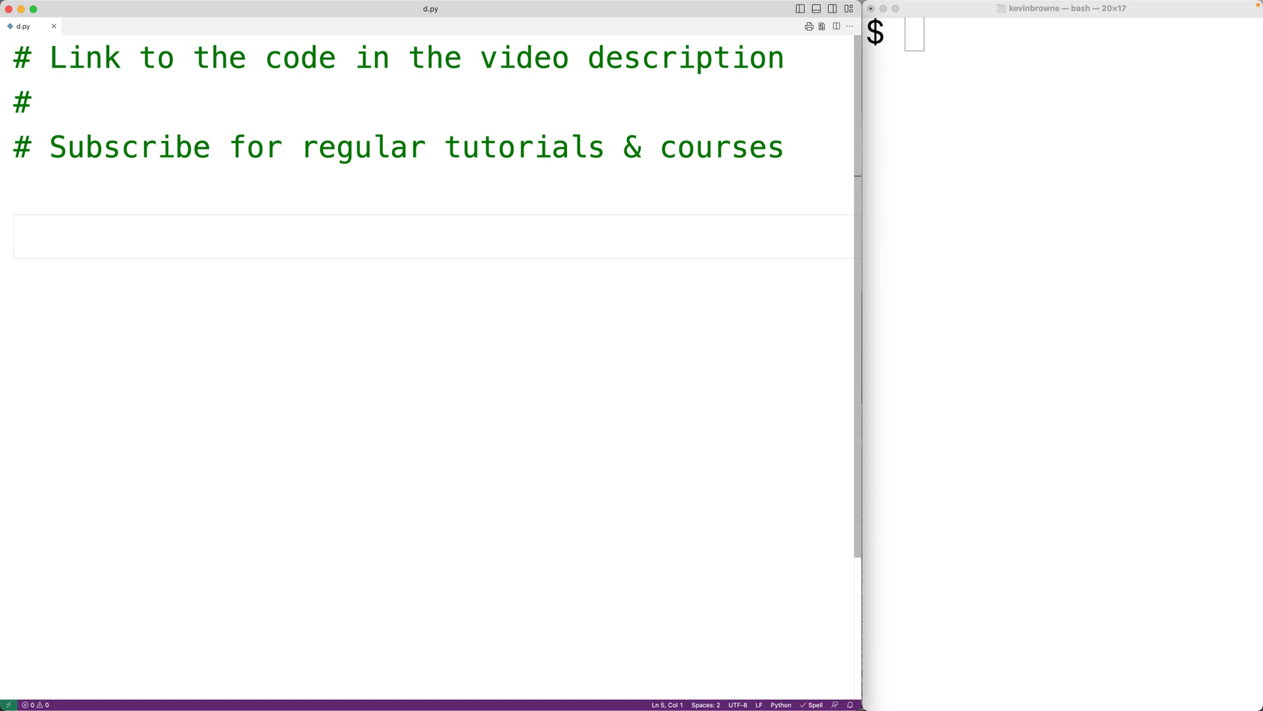
Add input("Kilometers: ") on line 5 of d.py to prompt for kilometers.
text(input(")
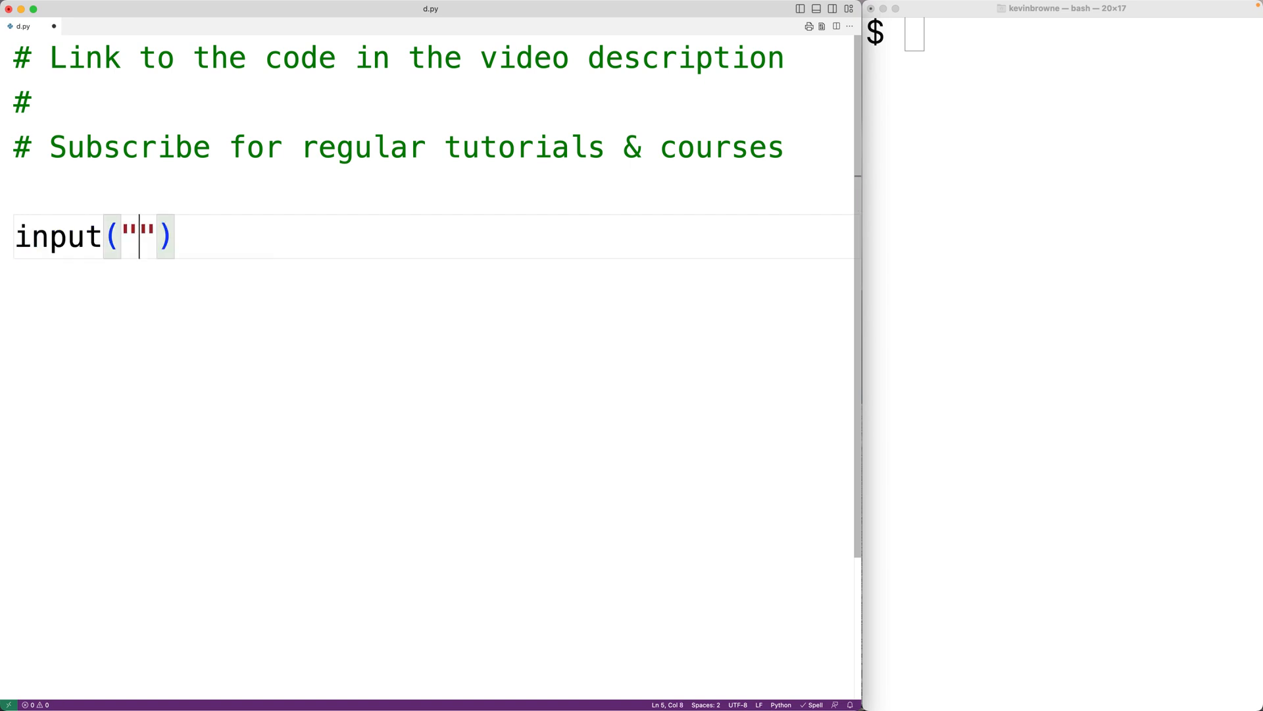
text(Kilometers:)
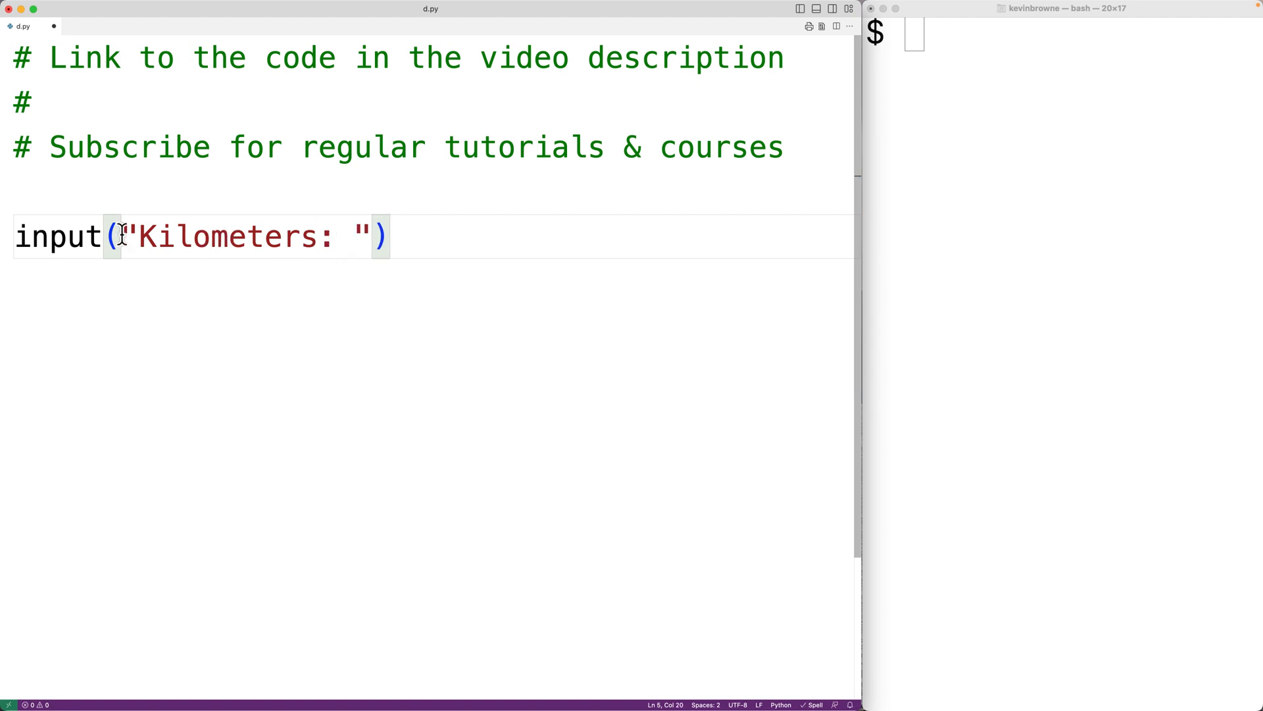
drag(132, 236, 367, 236)
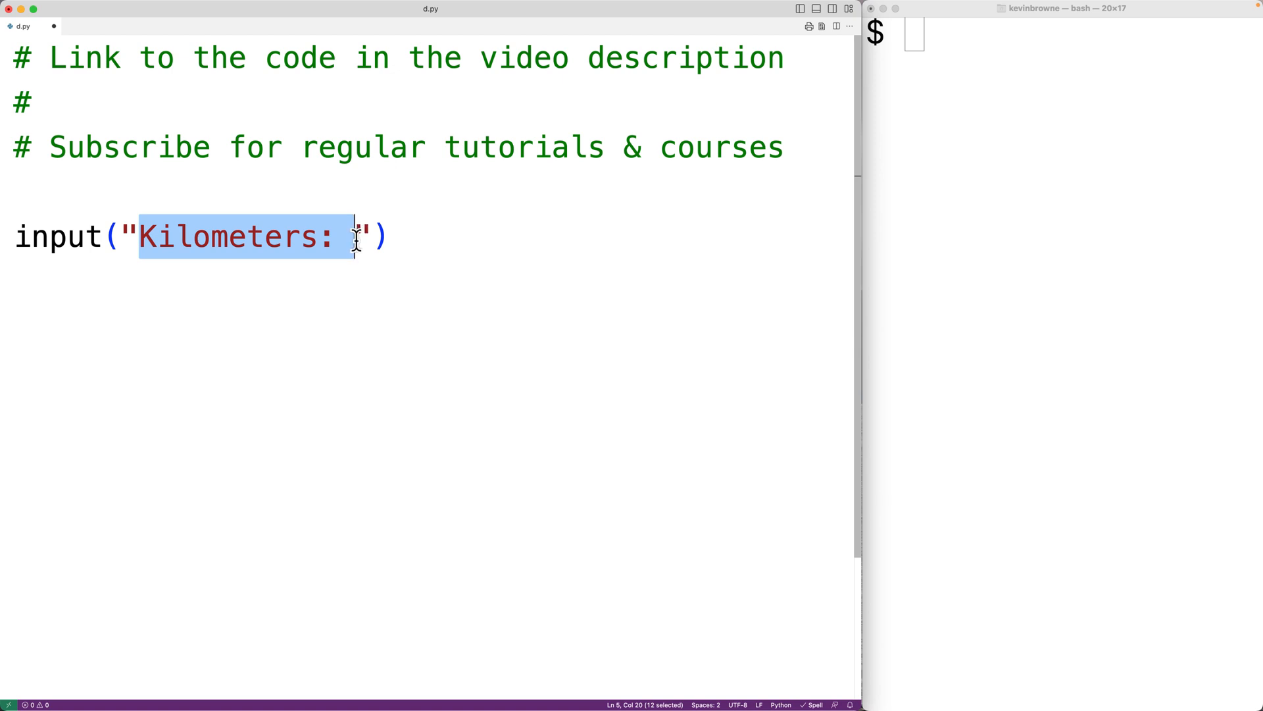
double_click(56, 237)
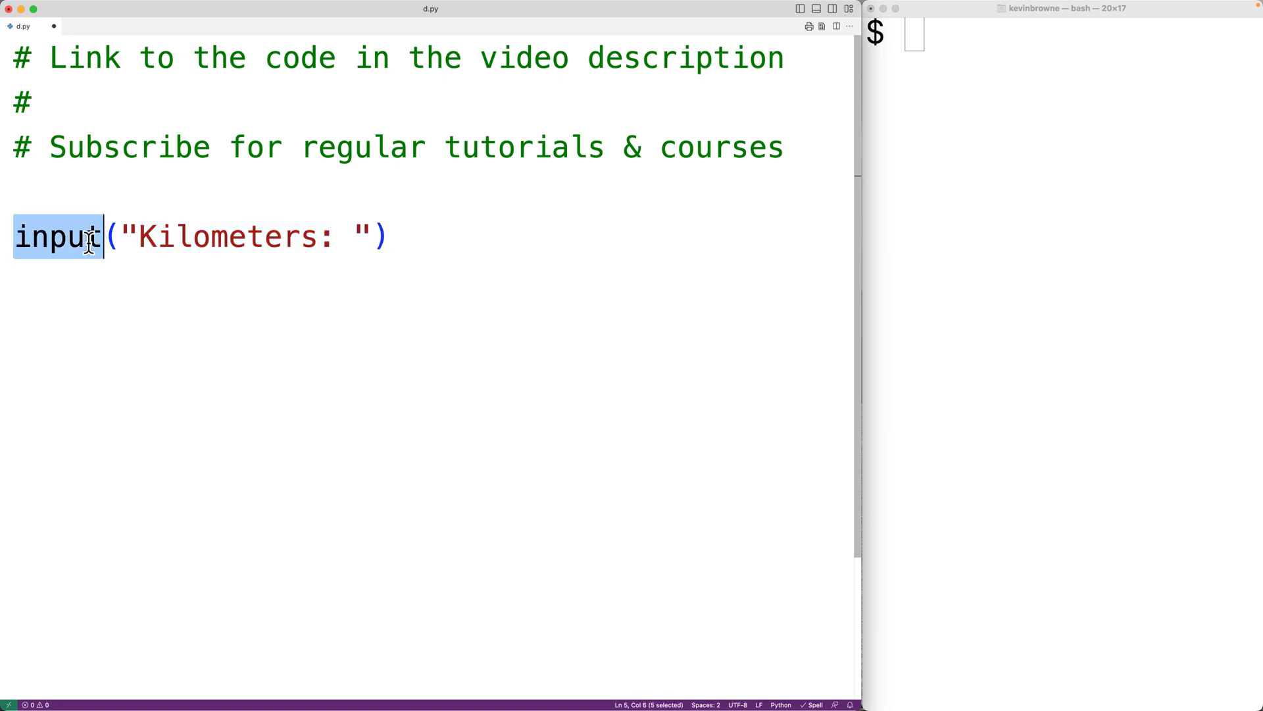
click(390, 234)
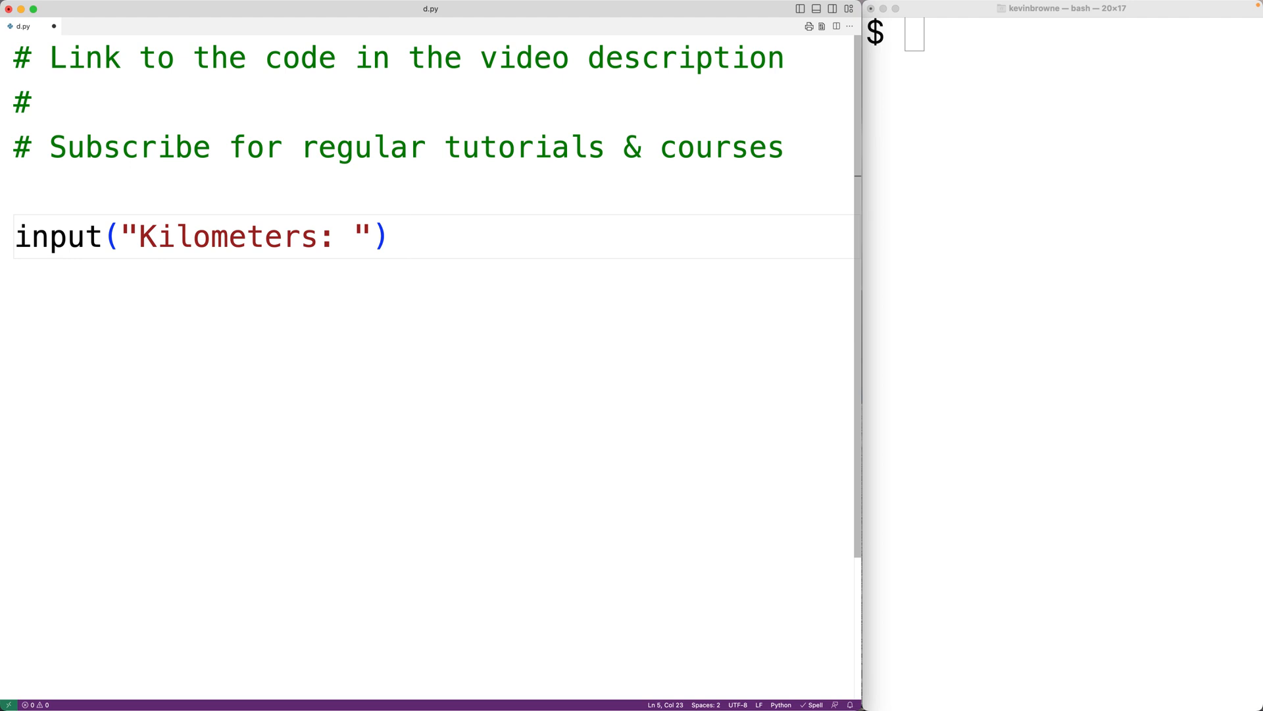
Change the line to kilometers = float(input("Kilometers: ")).
double_click(56, 237)
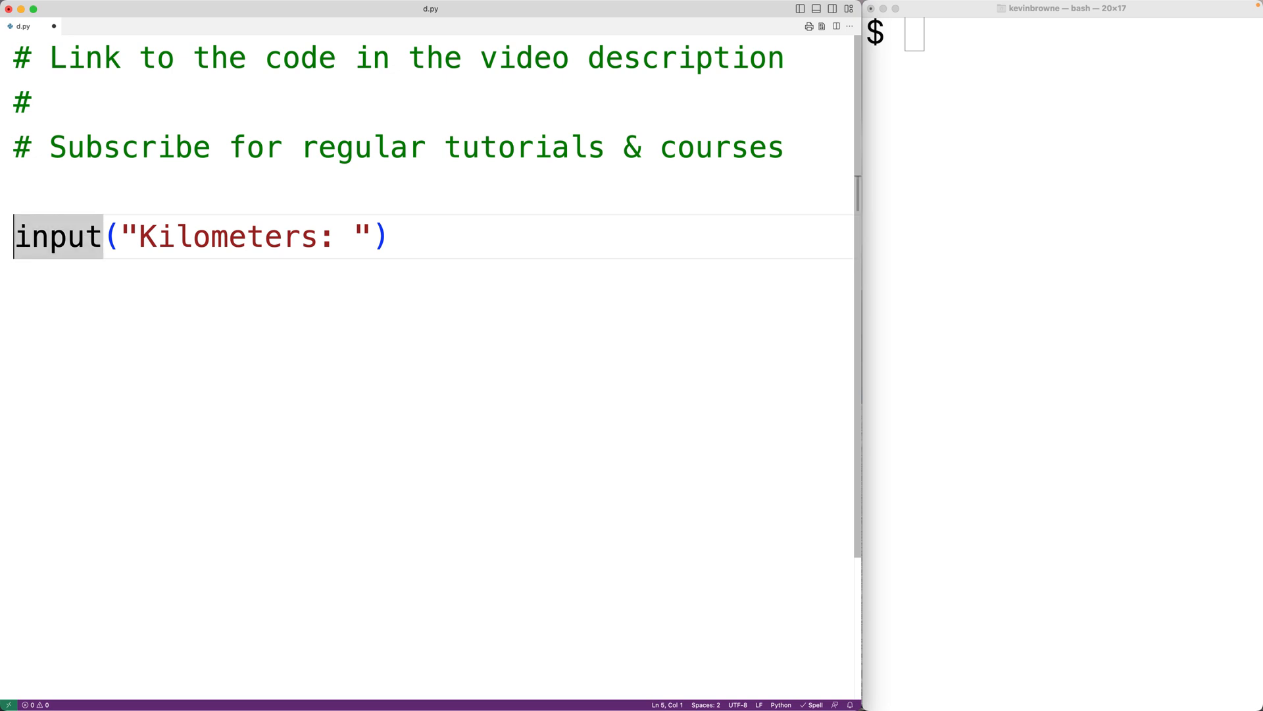
text(float()
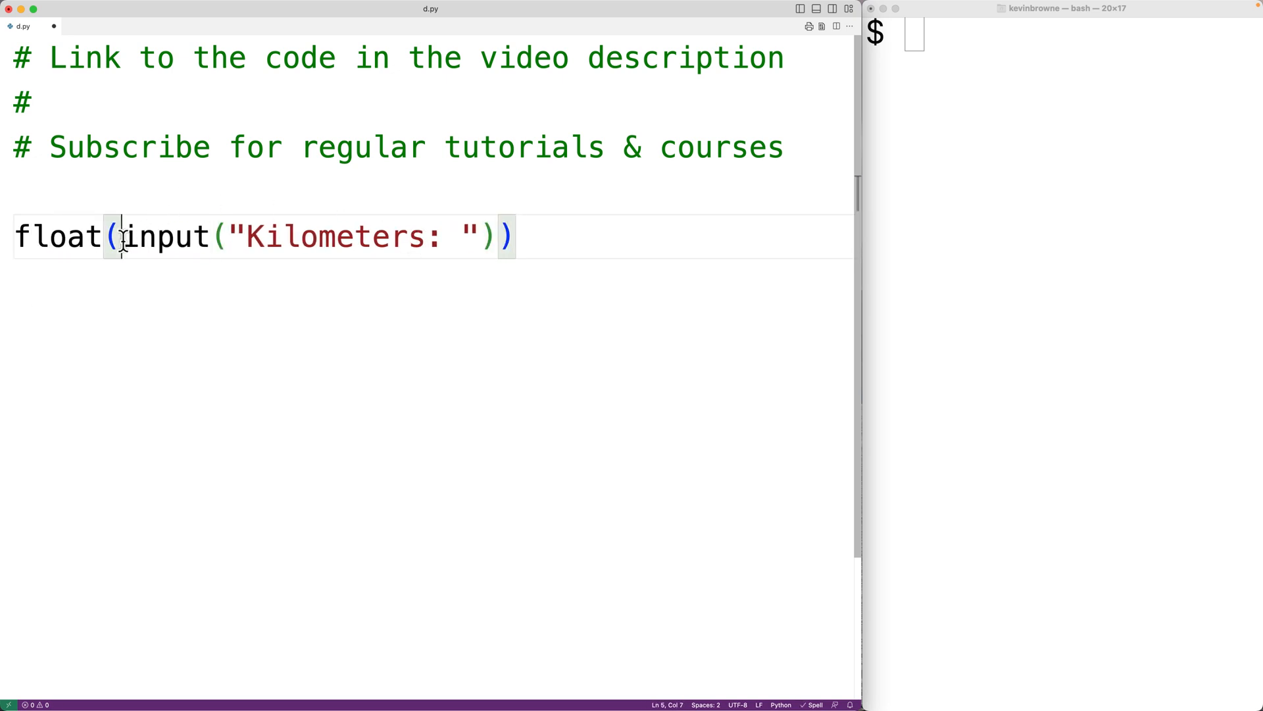
drag(121, 236, 499, 236)
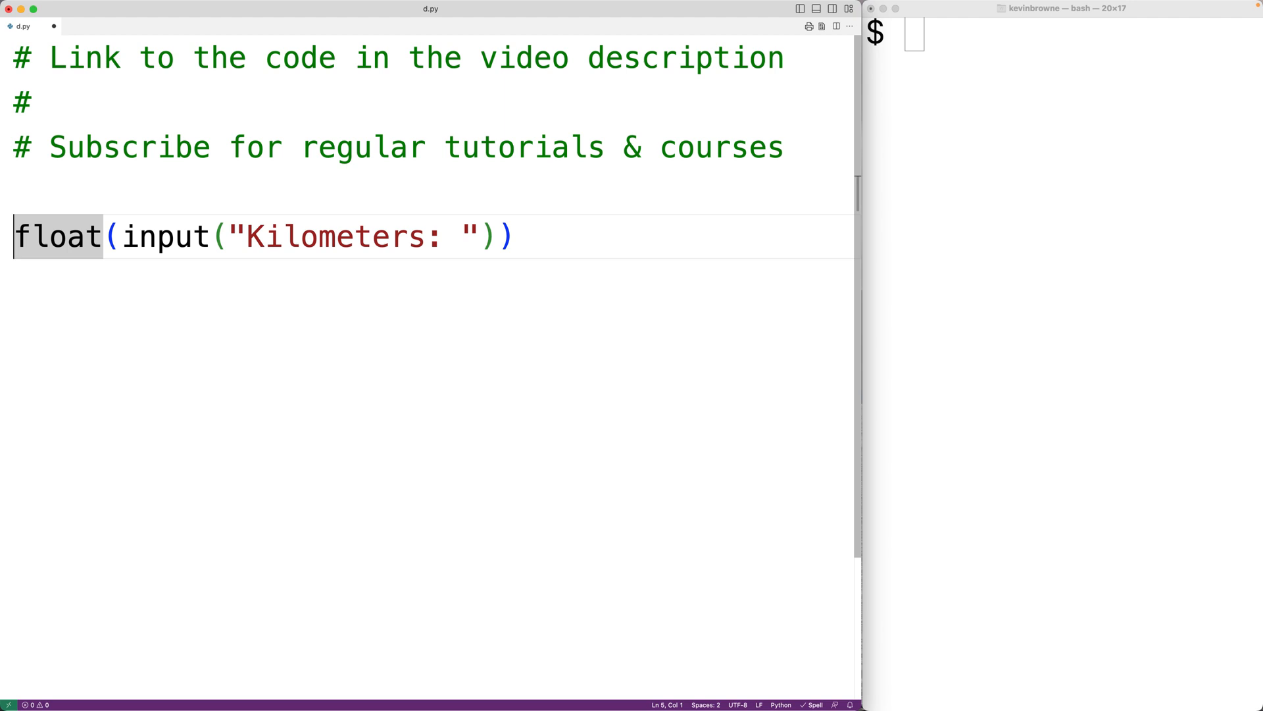
text(kilometers =)
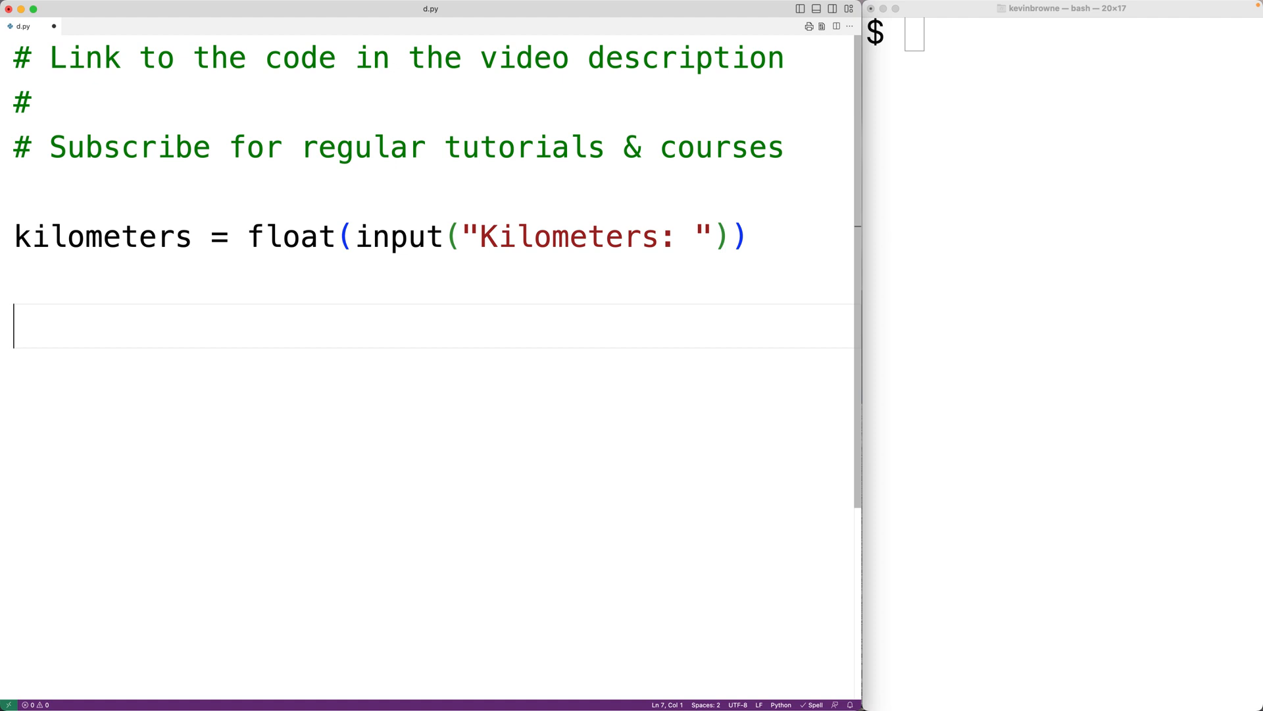
Add the line miles = 0.621371 * kilometers.
text(miles =)
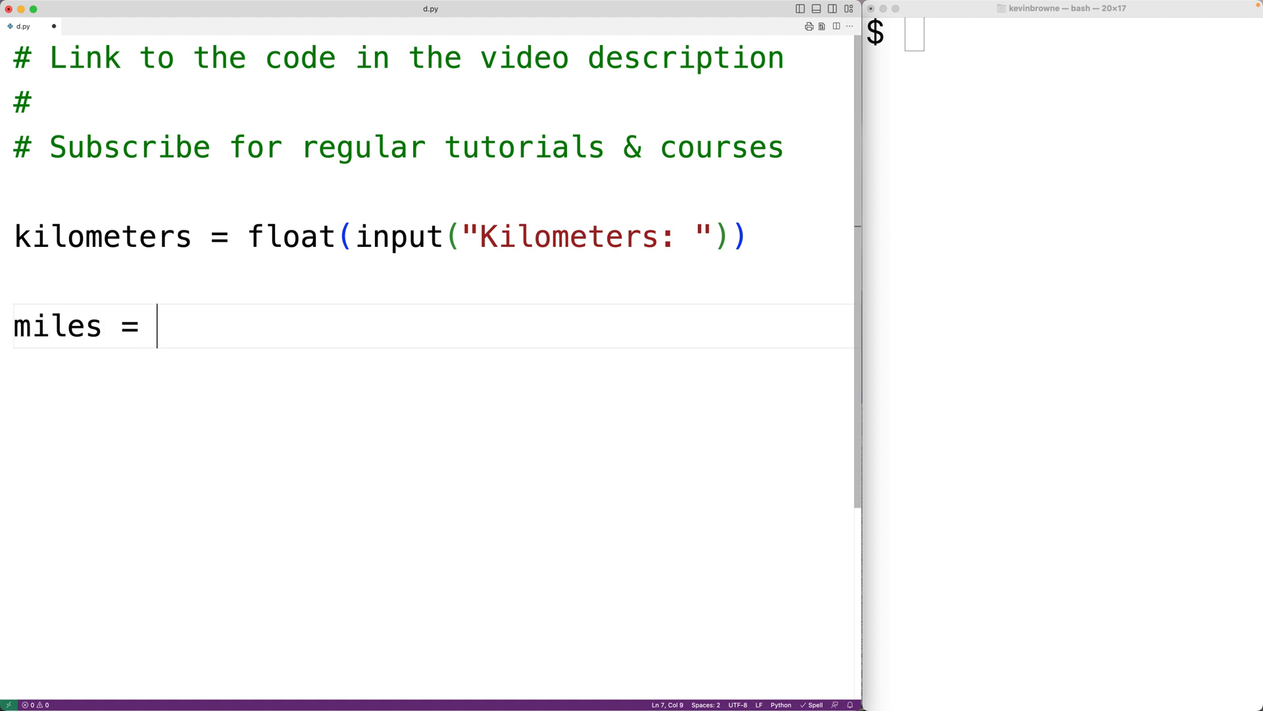
text(0.62)
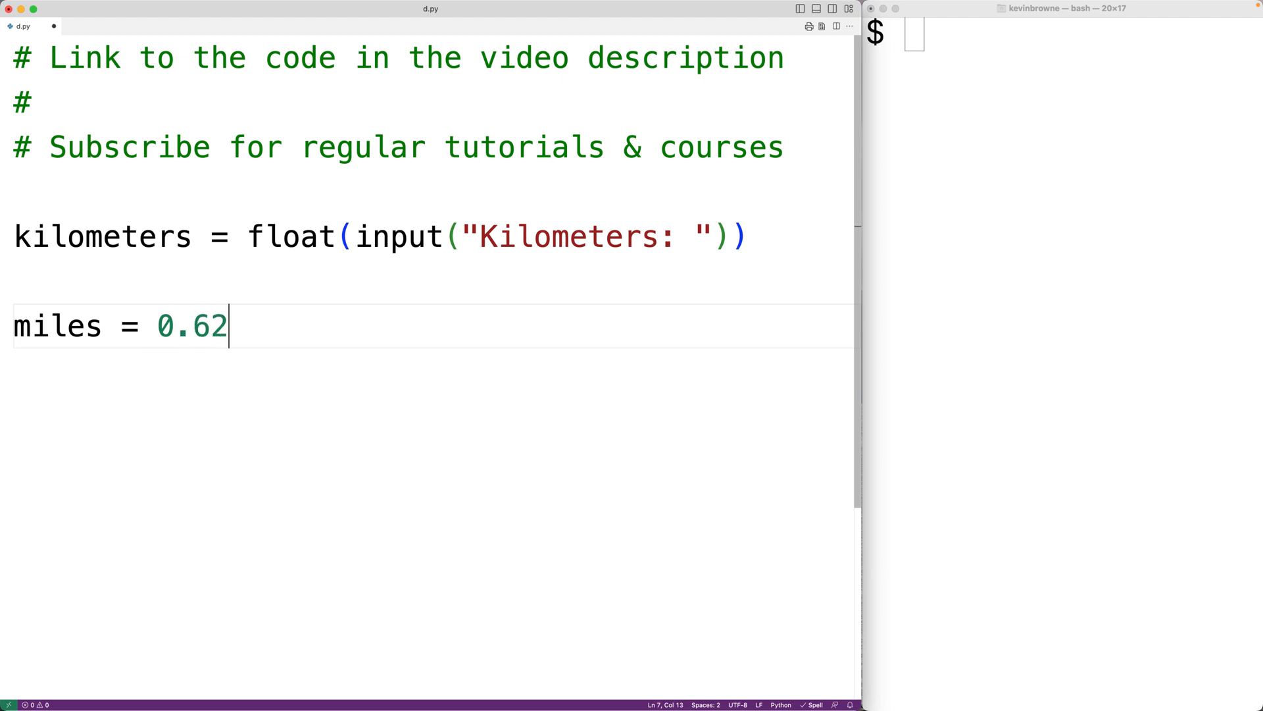
text(137)
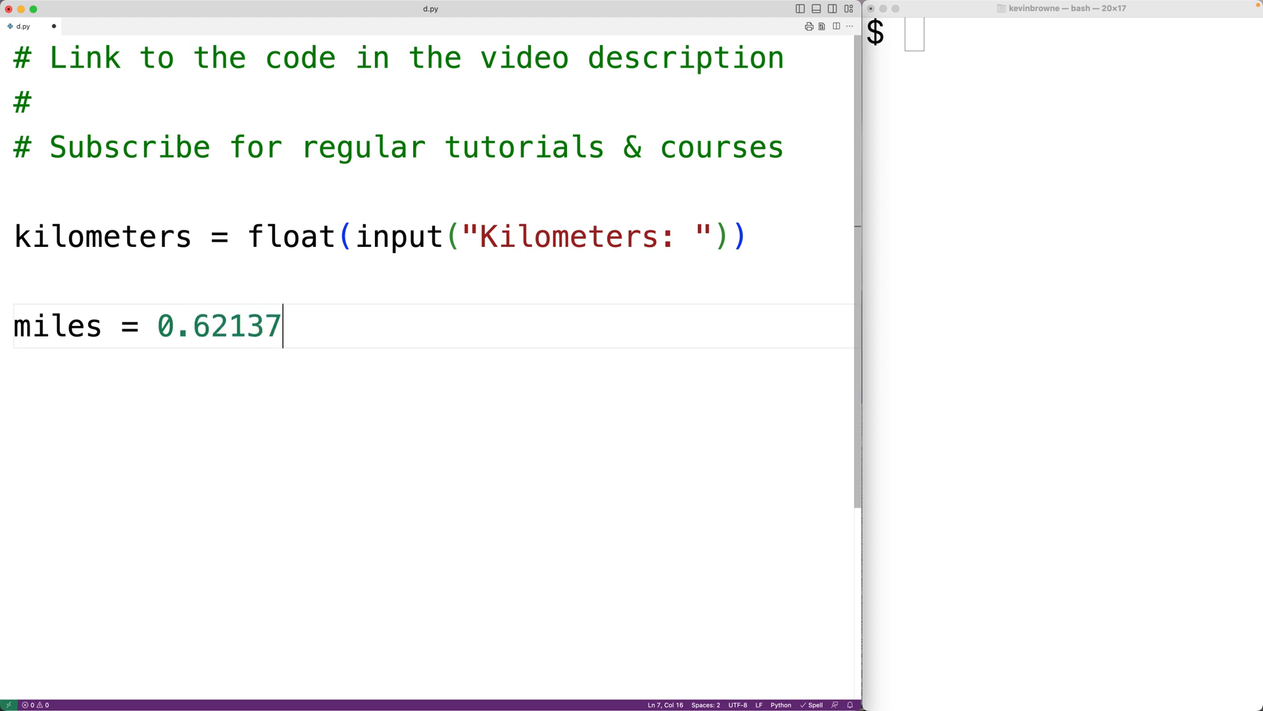
text(1 * kilometers)
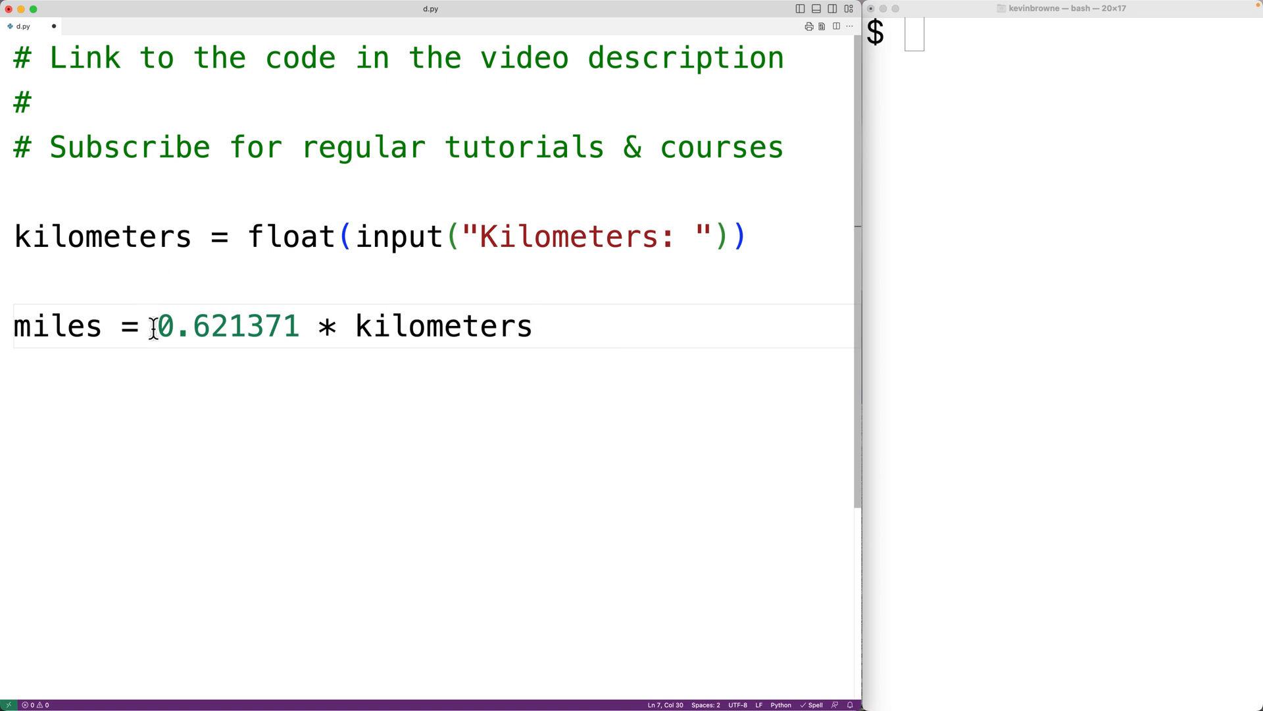
drag(157, 326, 515, 326)
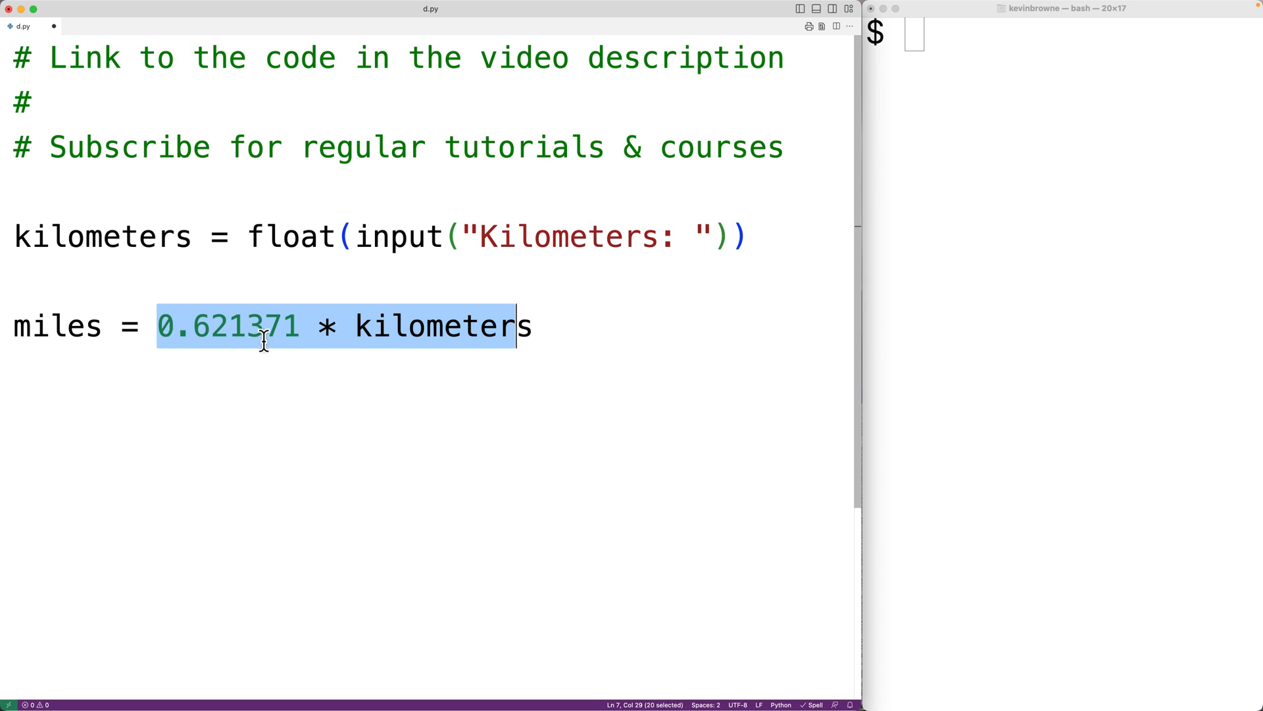
mouse_move(94, 325)
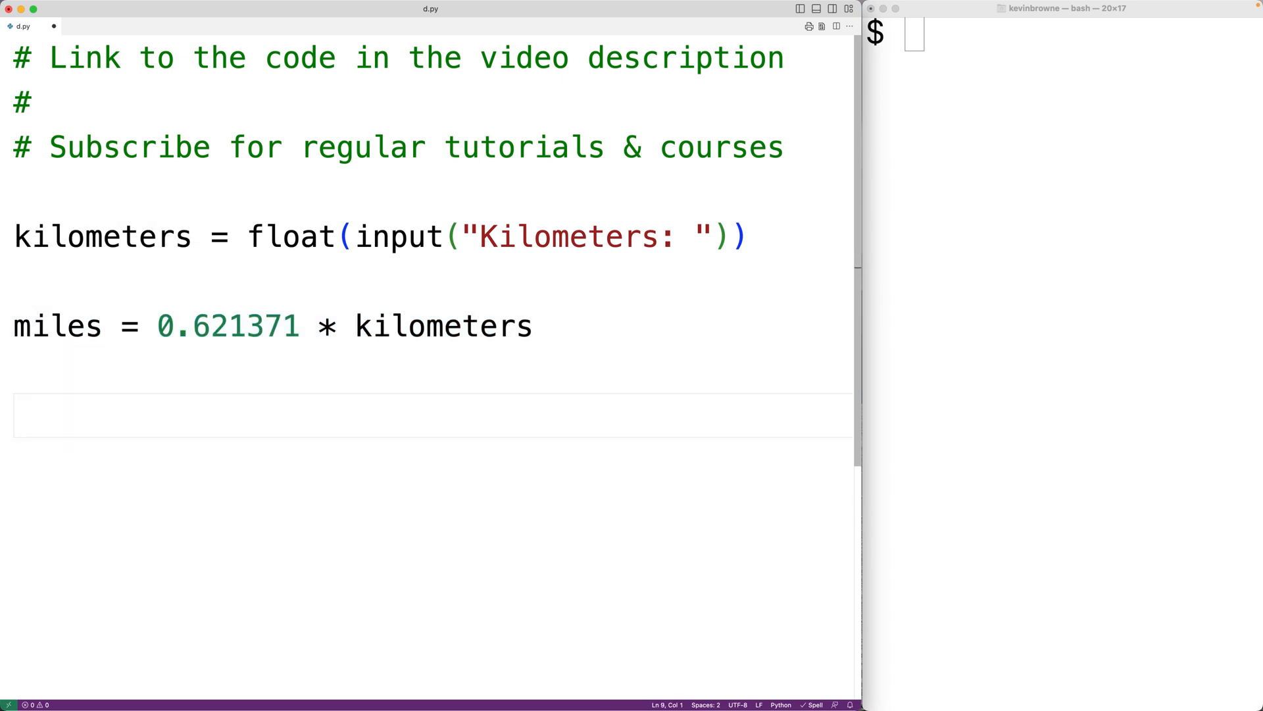
Add the line print("Miles:", miles) to show the result.
text(pr)
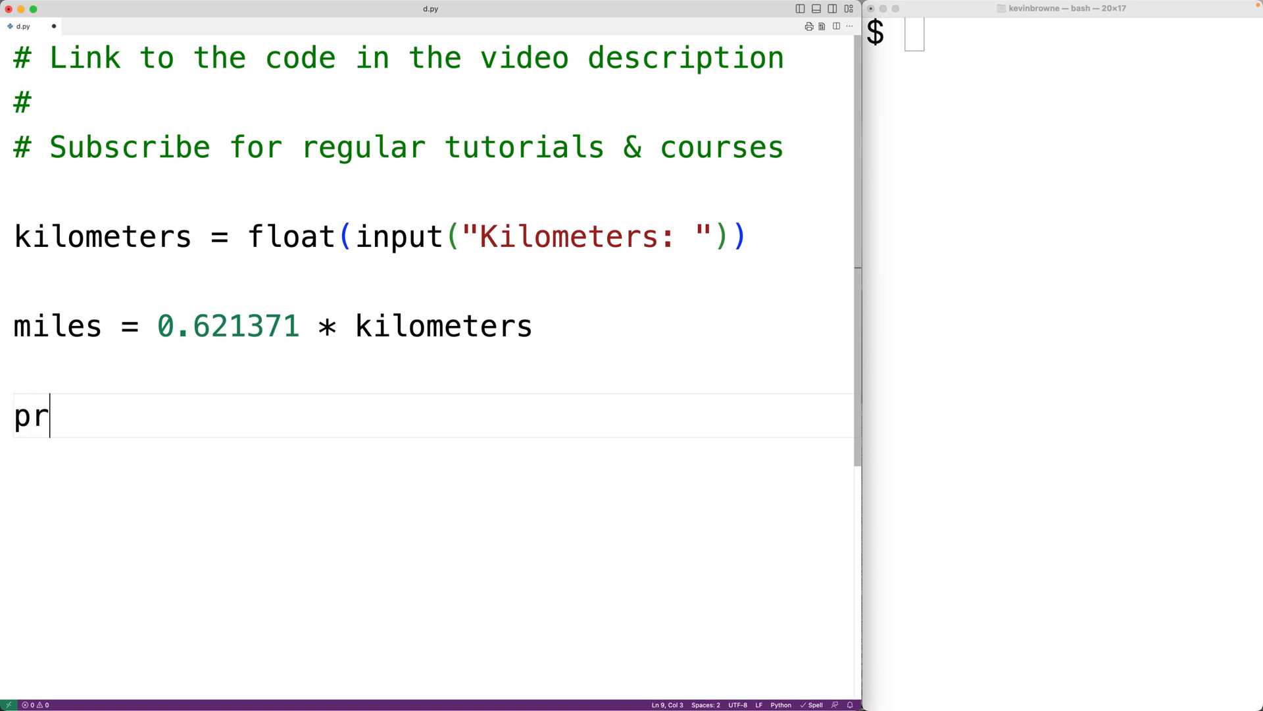
text(int("M")
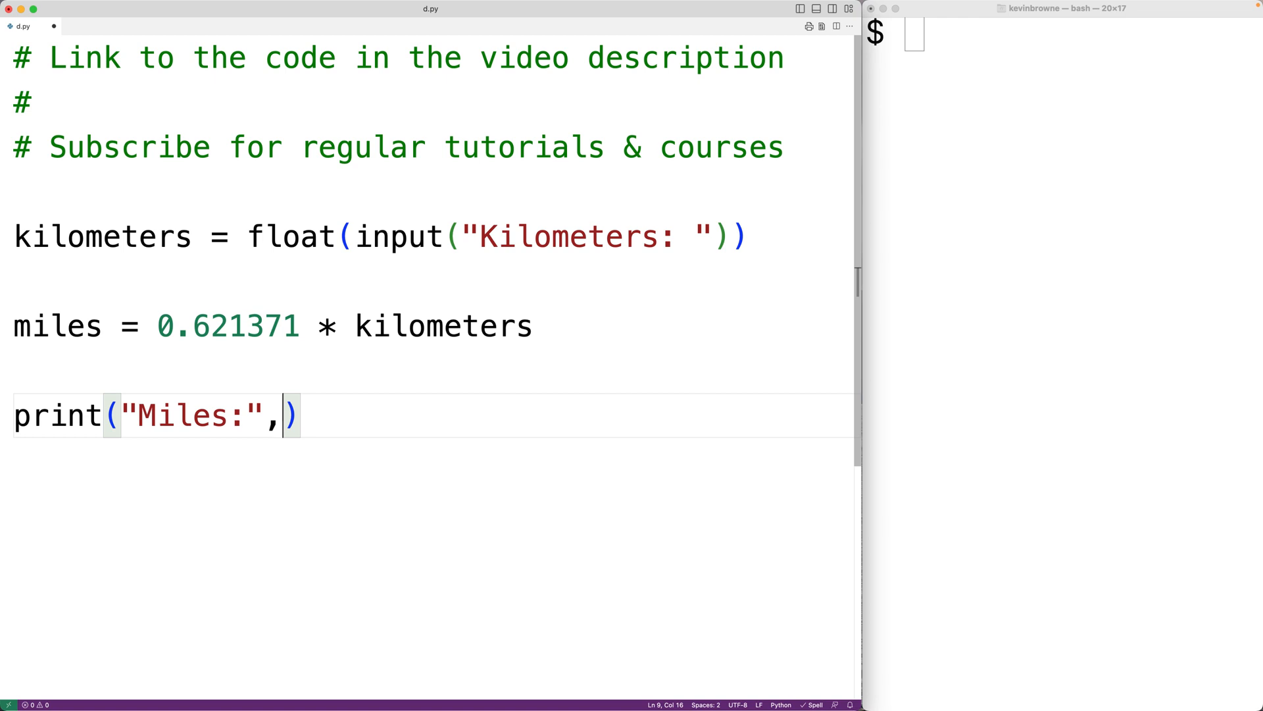
text(miles)
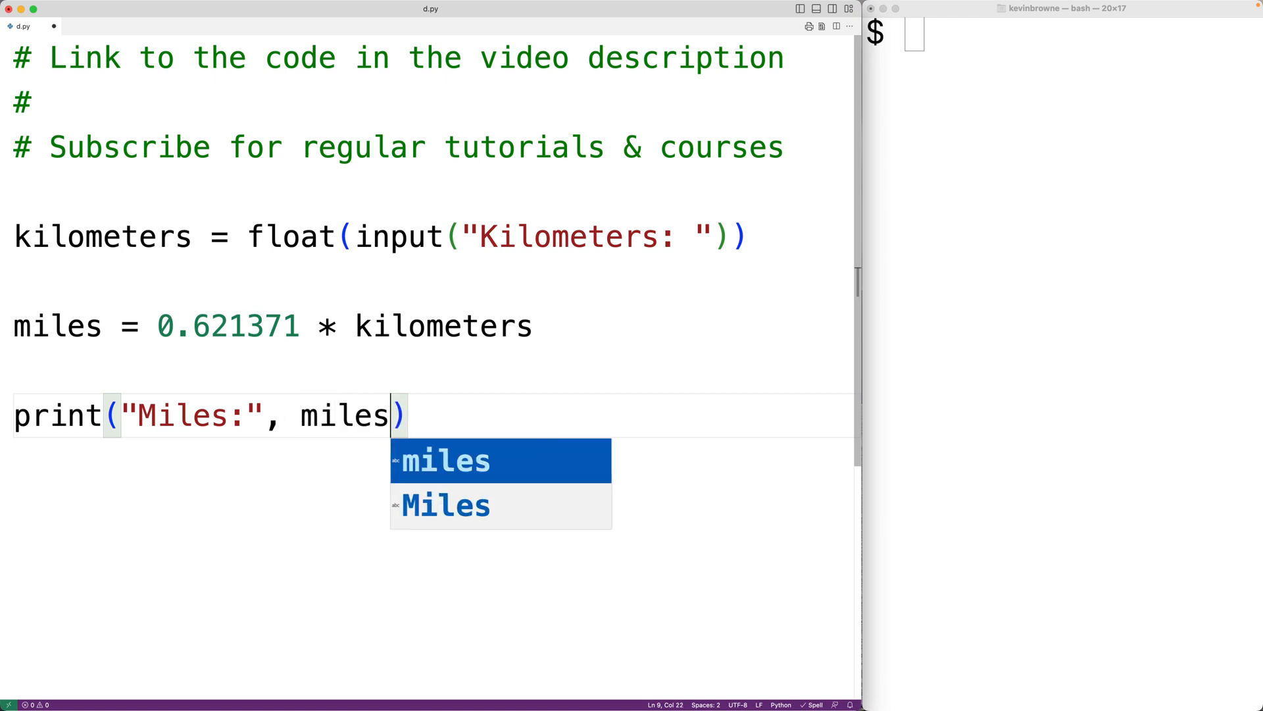
key(Escape)
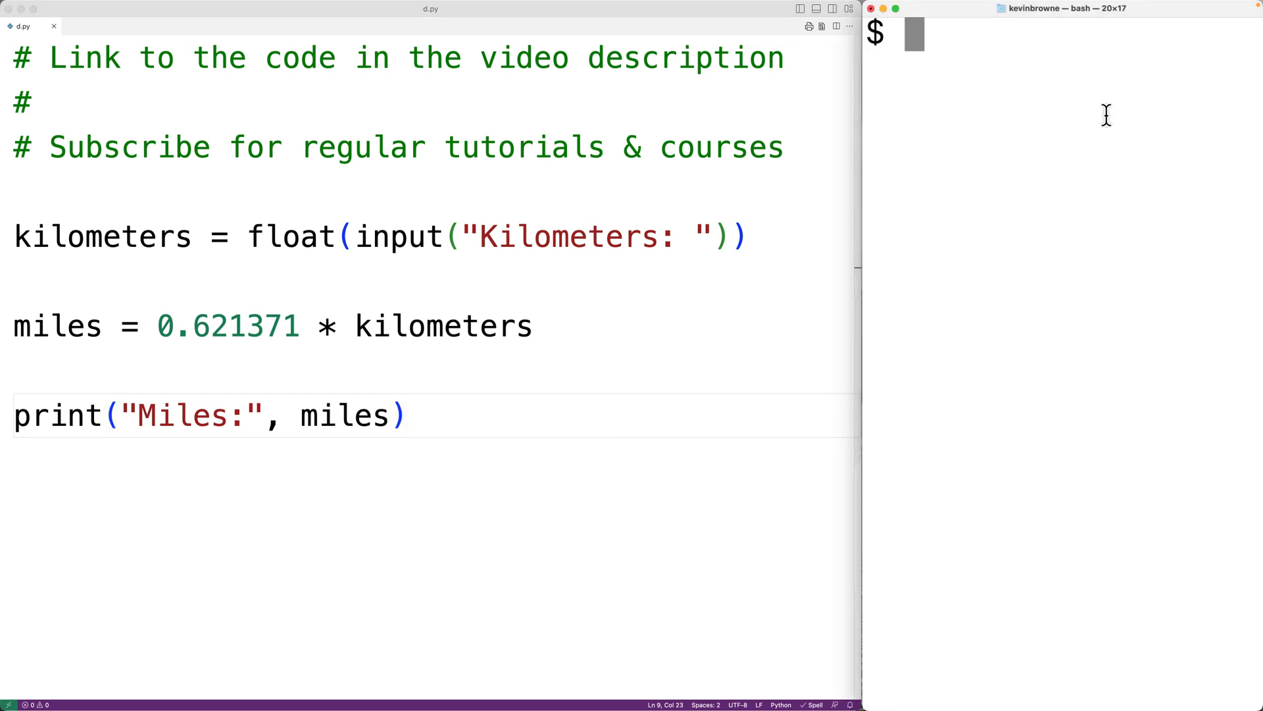
Run python3 d.py with 3.5 kilometers and check the unrounded output 2.1747985.
text(python3 d.py)
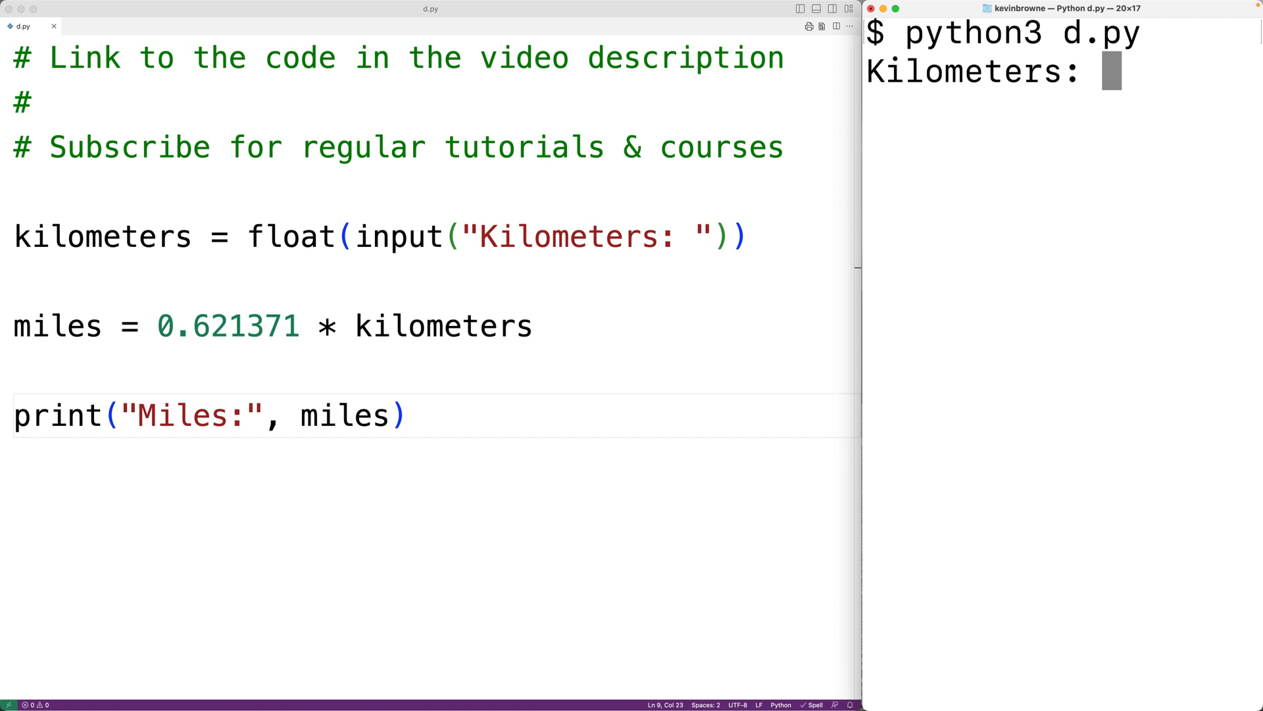
text(3.5)
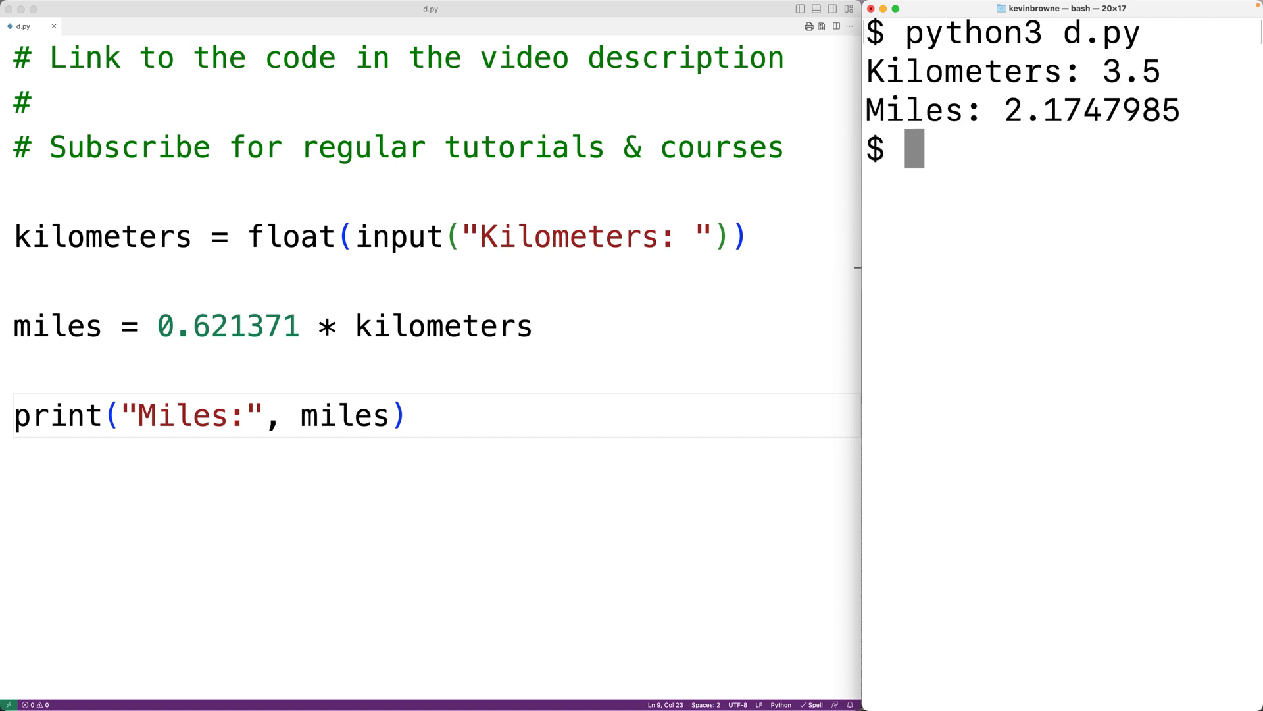
mouse_move(1012, 109)
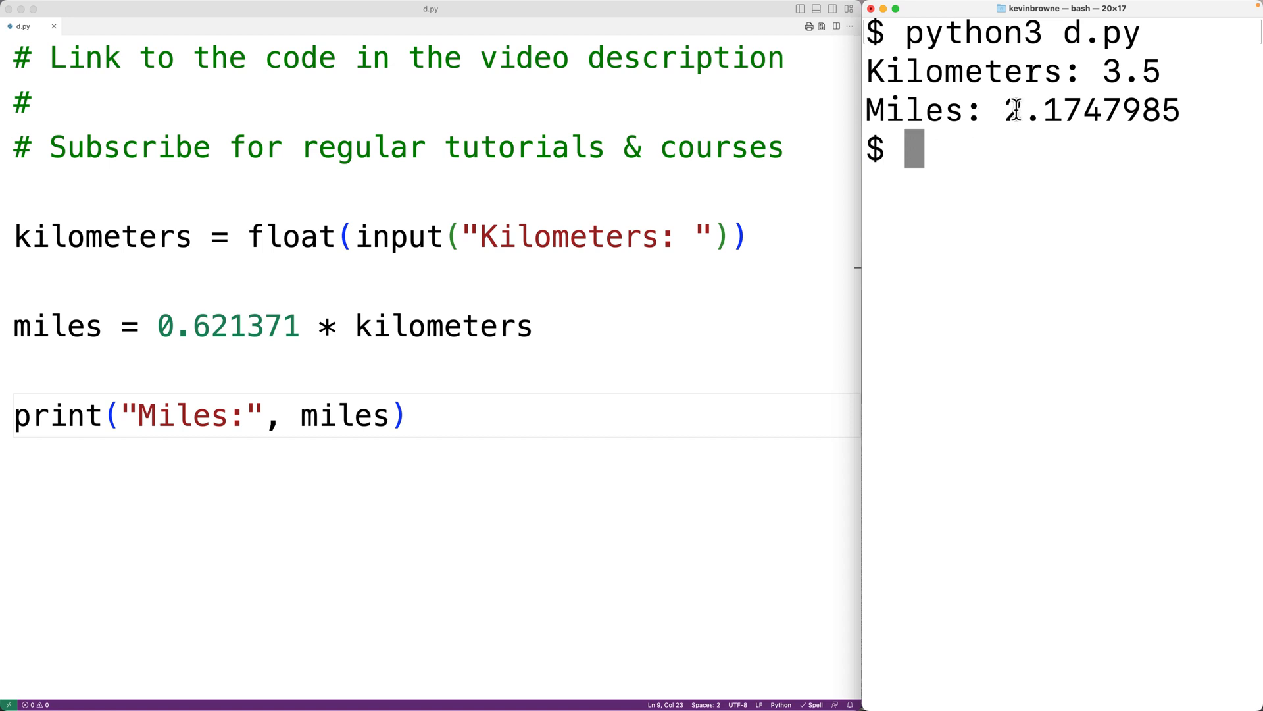
drag(1005, 111, 1122, 111)
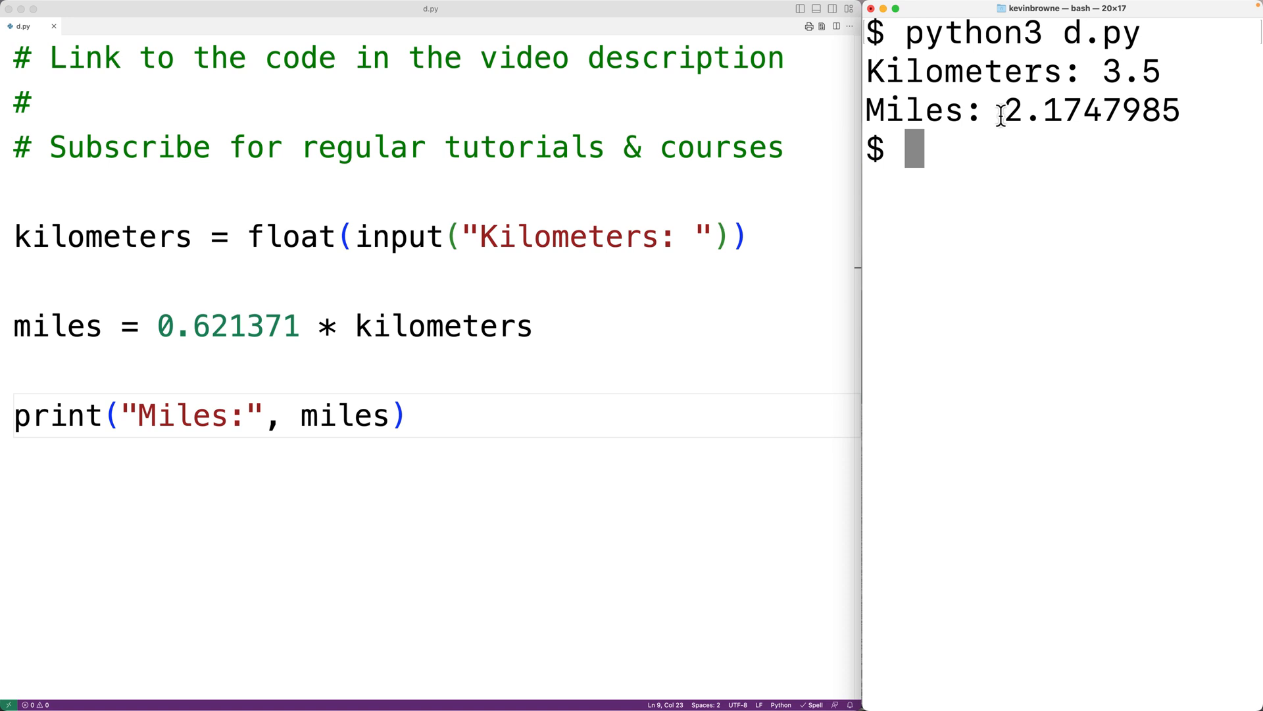
drag(999, 110, 1080, 110)
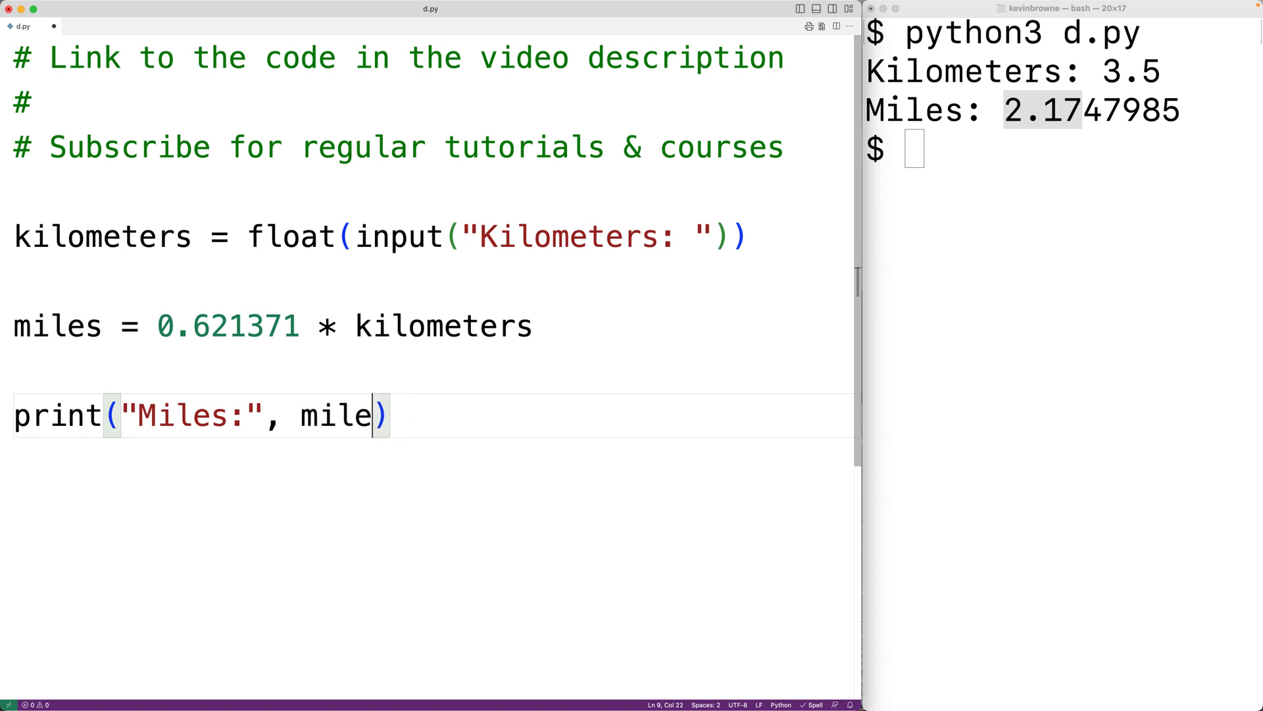
Rewrite the print line as print(f"Miles: {miles:.2f}").
key(Backspace)
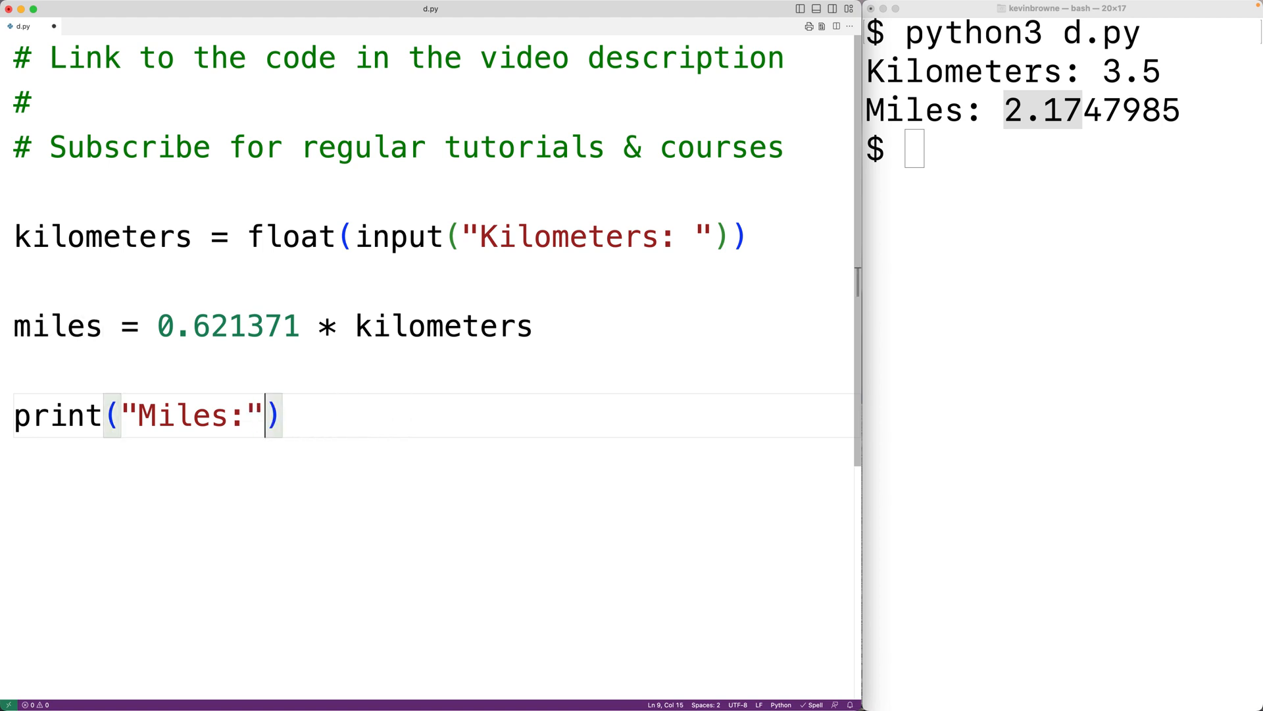
click(119, 416)
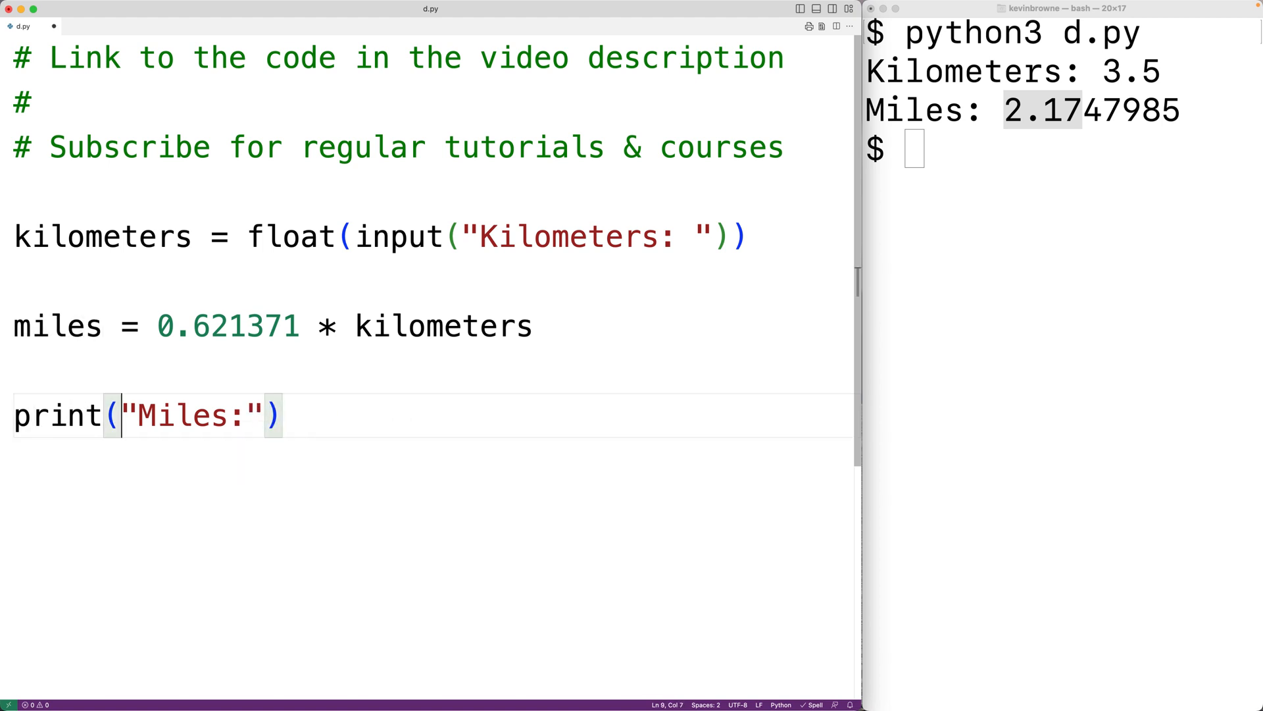
text(f)
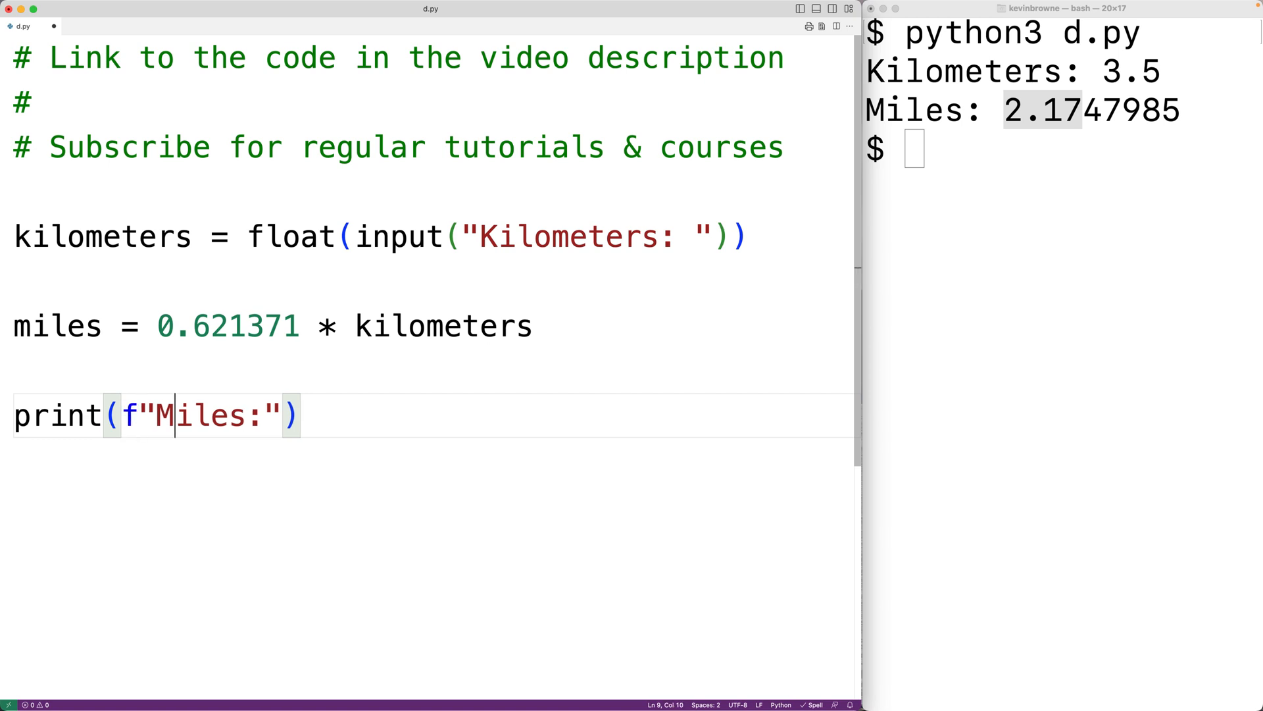
text({})
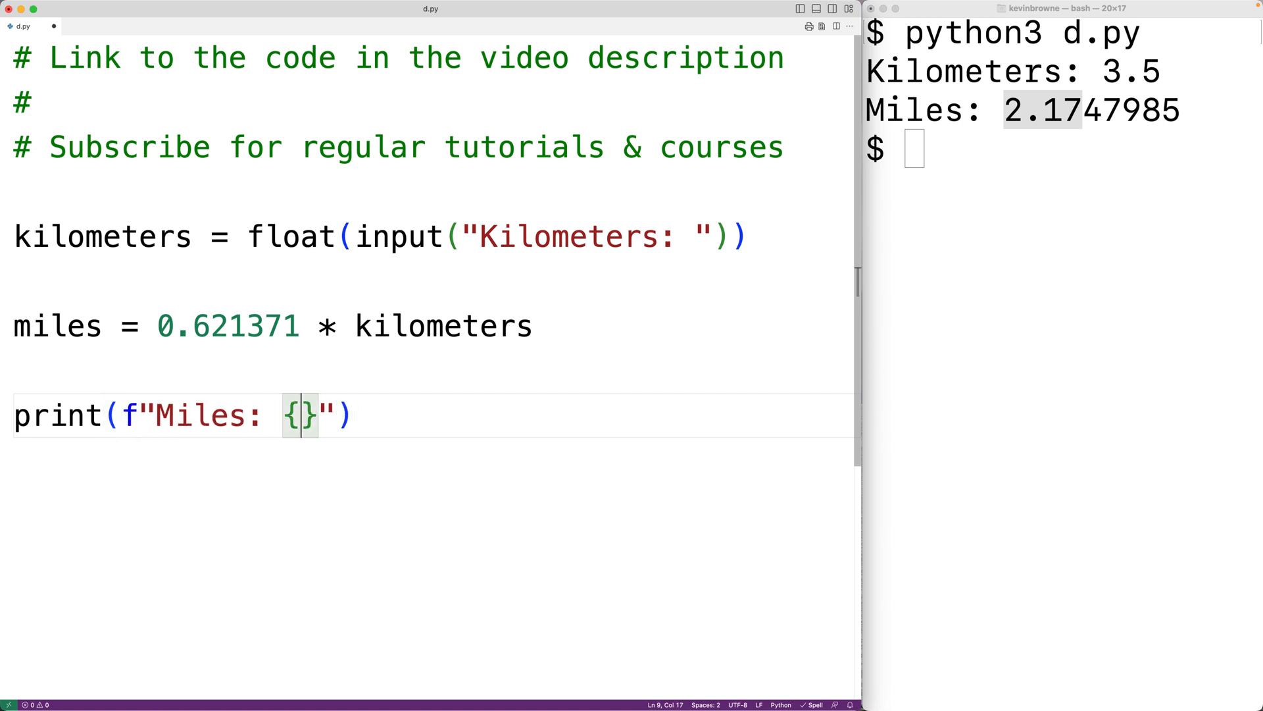
text(miles:.)
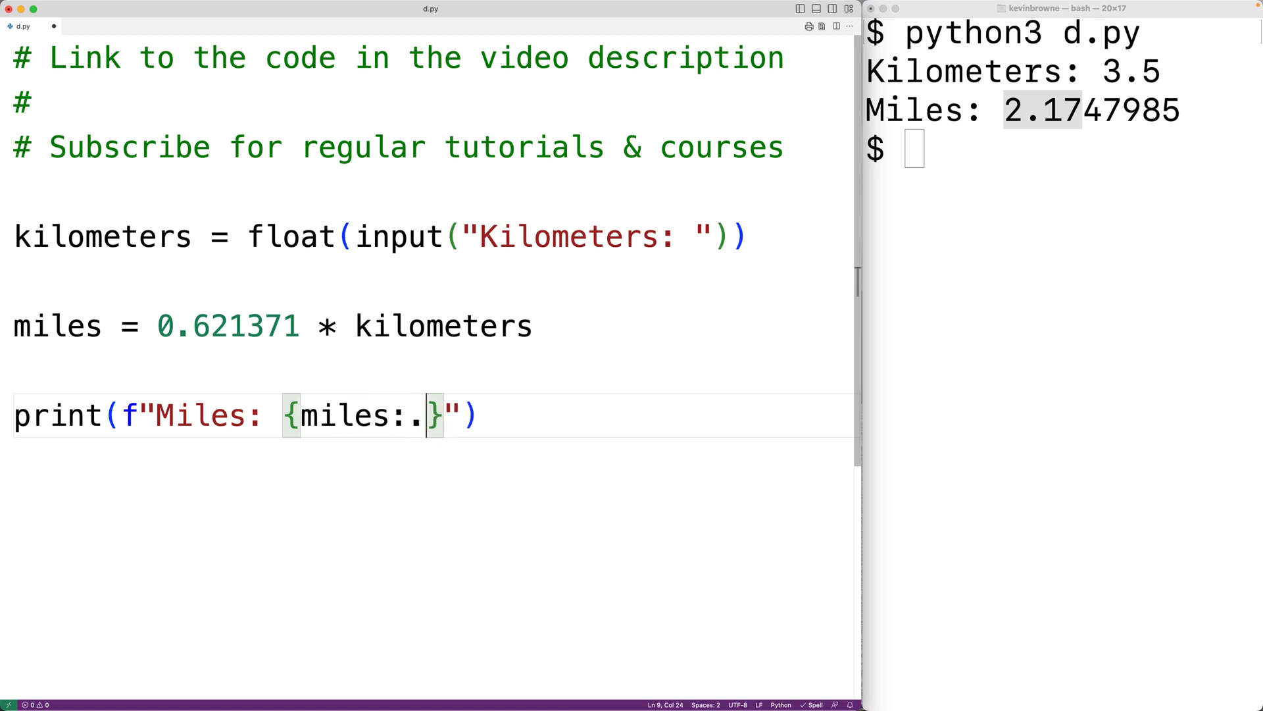
text(2f)
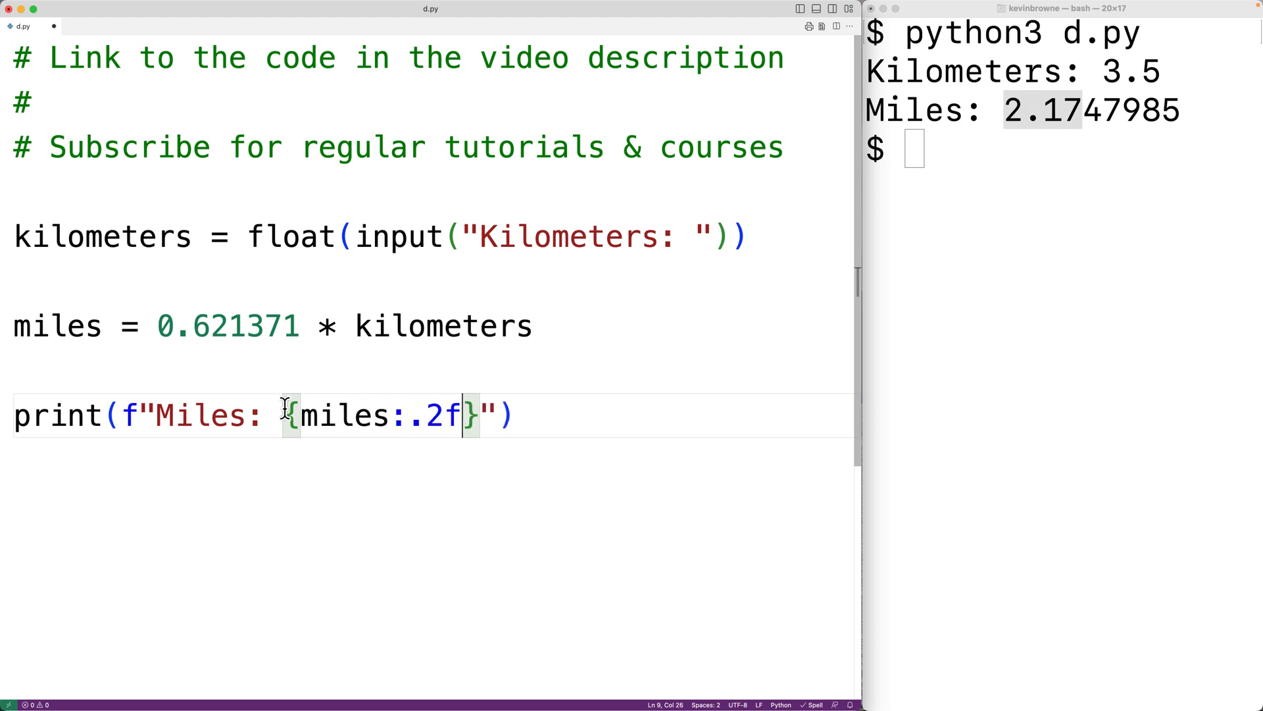
drag(283, 415, 480, 415)
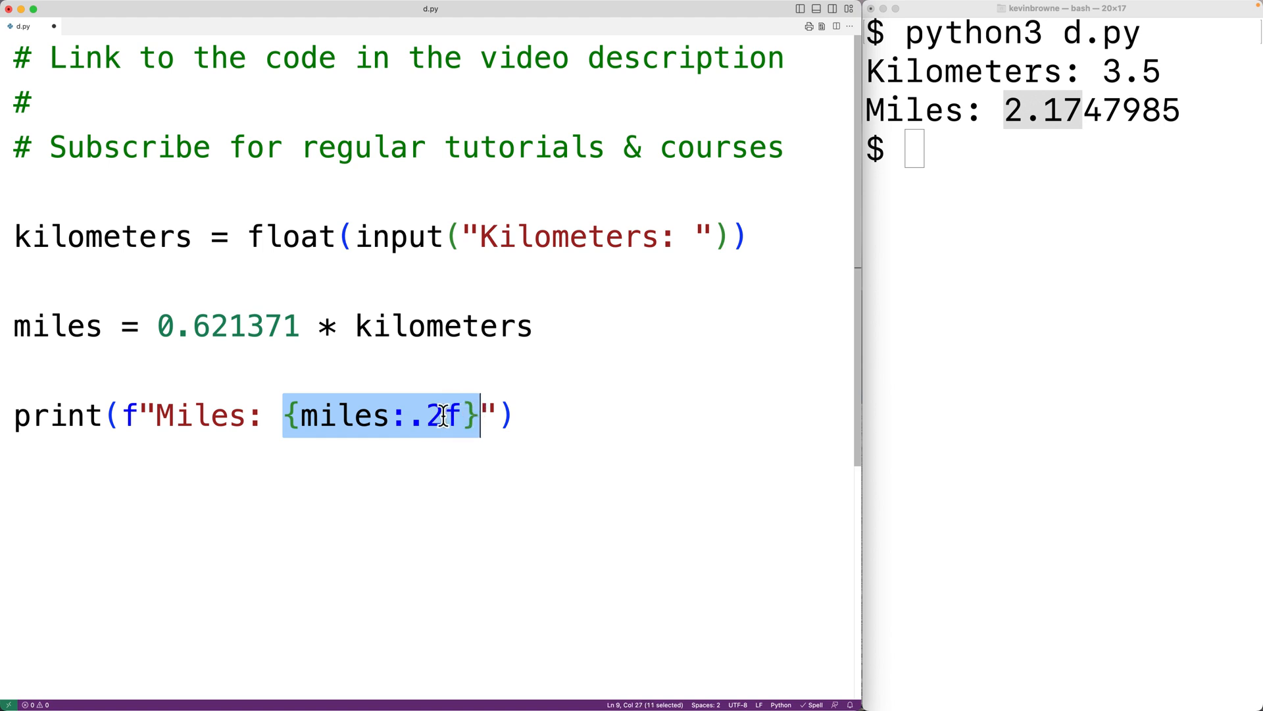